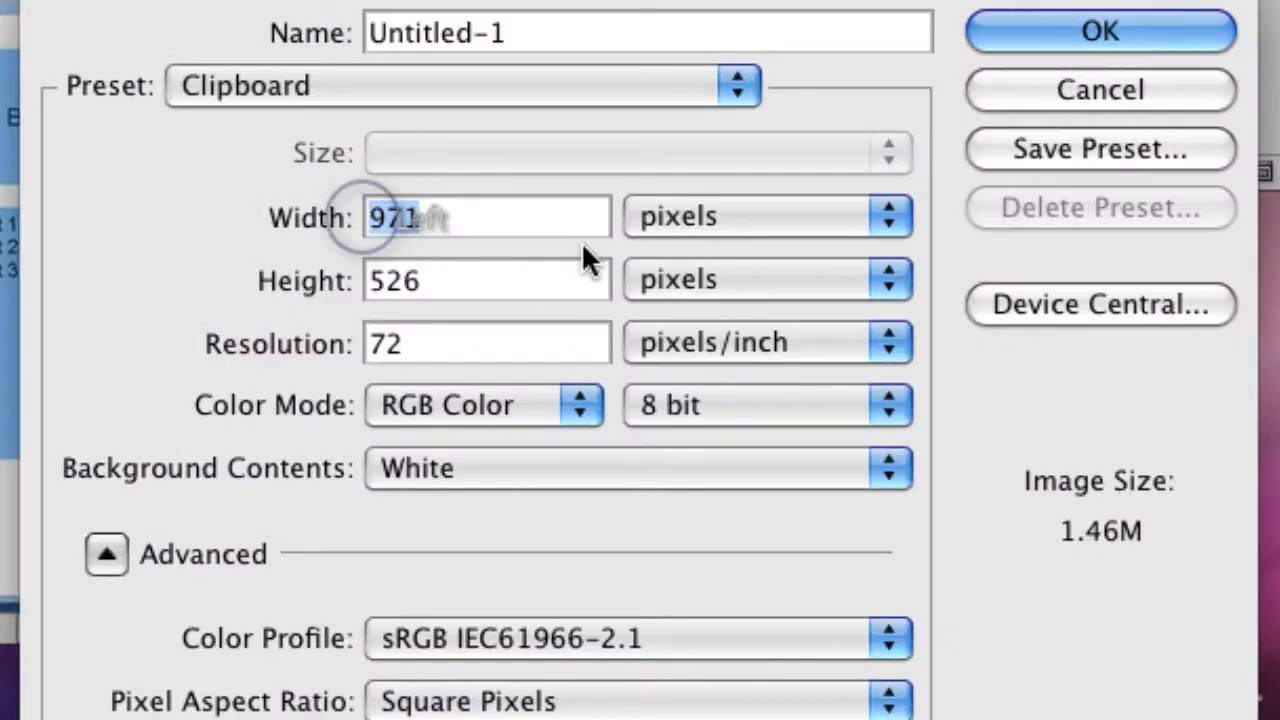
- Create a new blank white document 1000 px wide by 750 px tall
{"action": "type", "text": "1000"}
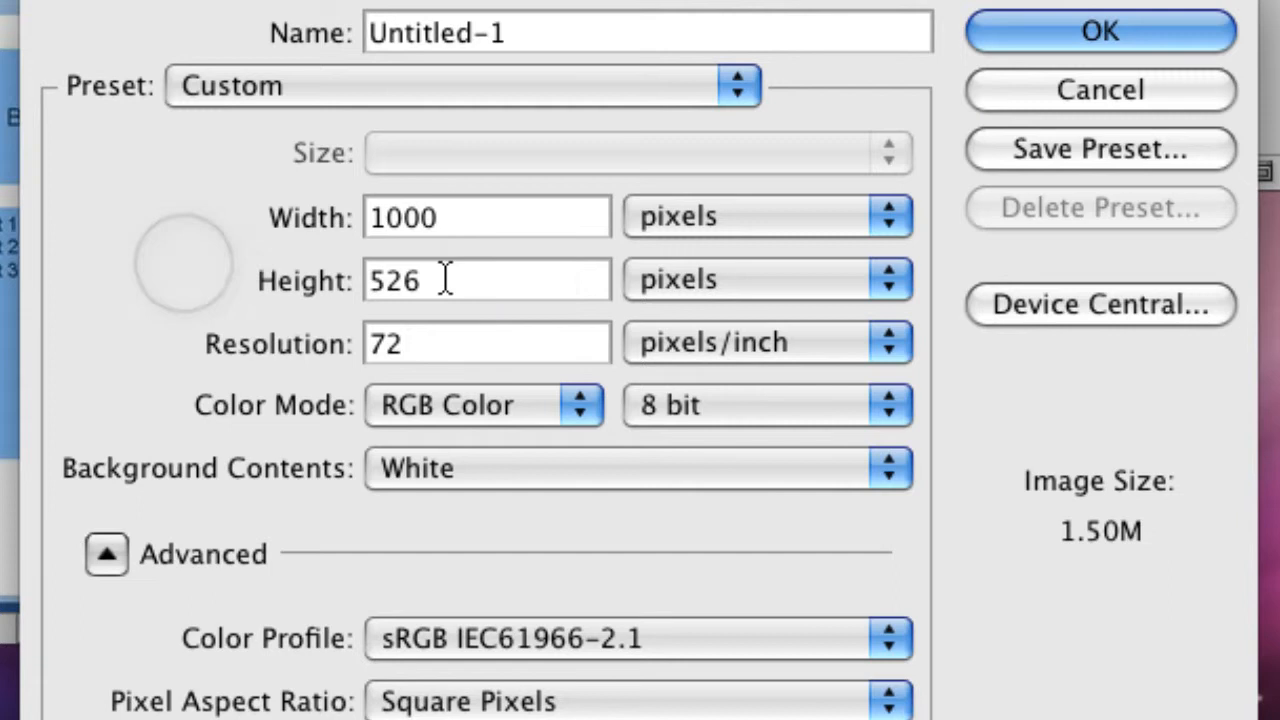
{"action": "type", "text": "750"}
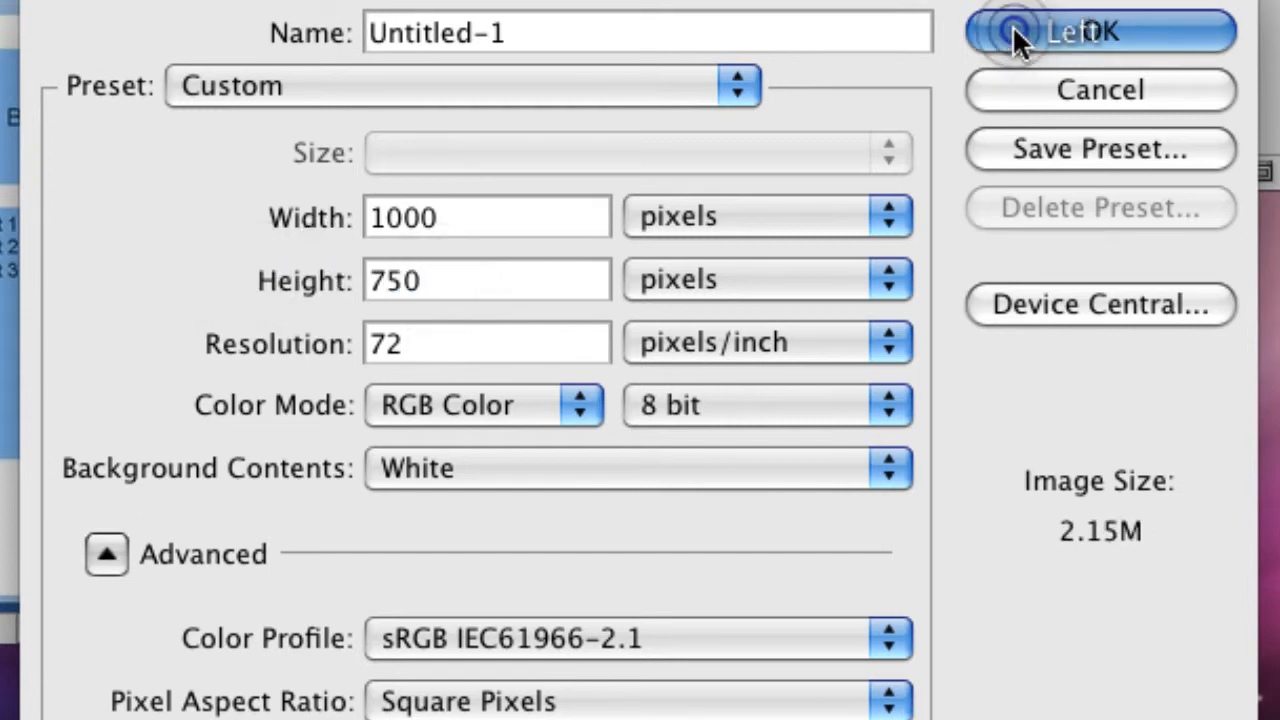
{"action": "left_click", "coordinate": [1096, 32]}
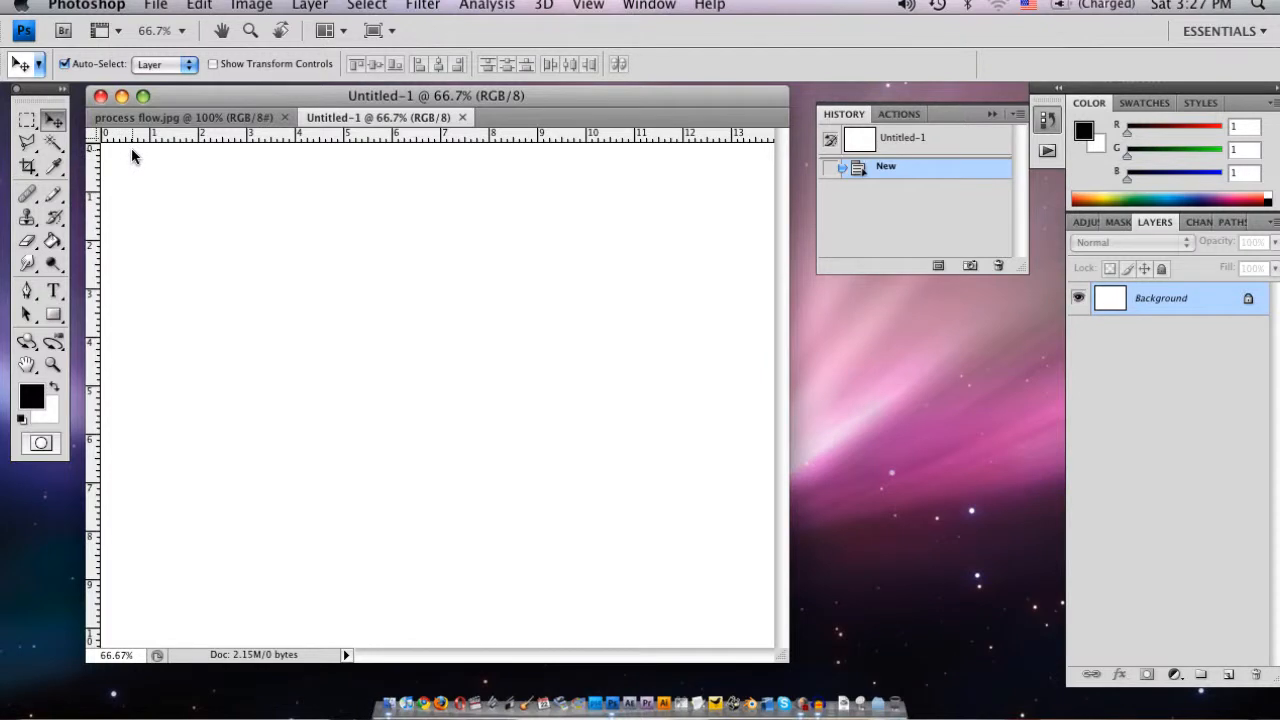
{"action": "mouse_move", "coordinate": [90, 184]}
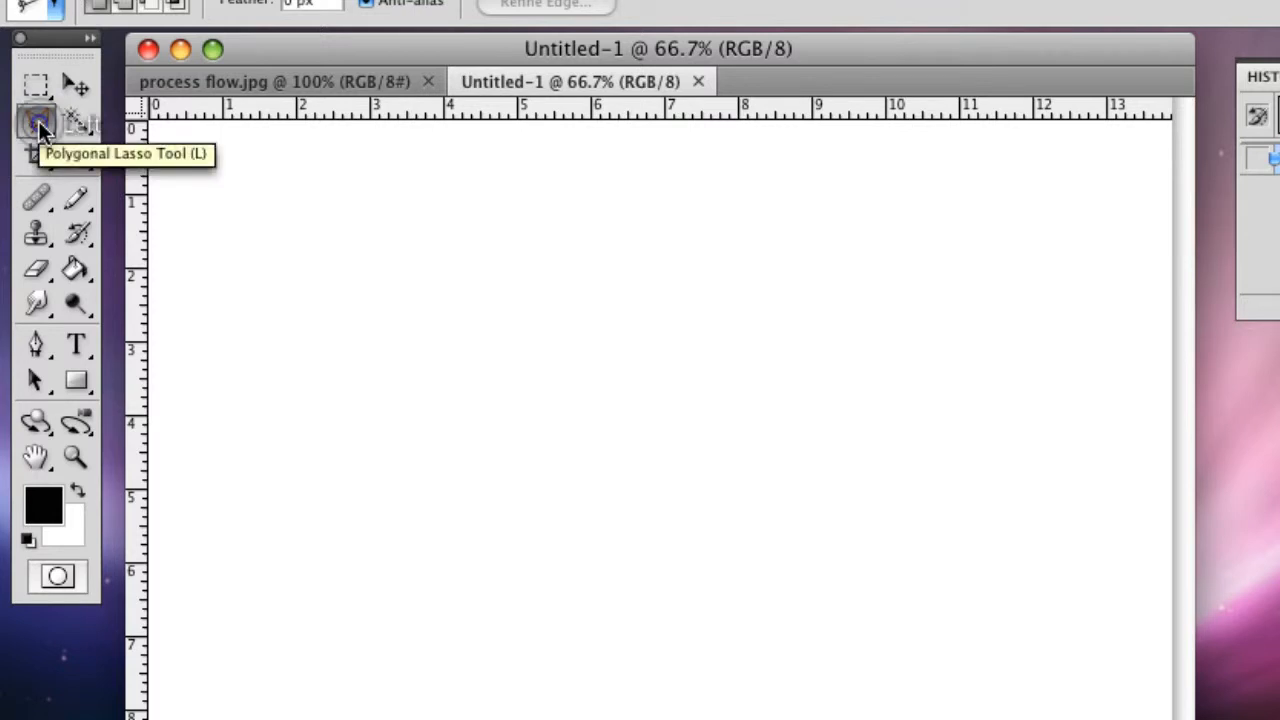
- Outline a five-sided arrow-pointed block with the Polygonal Lasso, closing at the top-left start point
{"action": "left_click", "coordinate": [36, 122]}
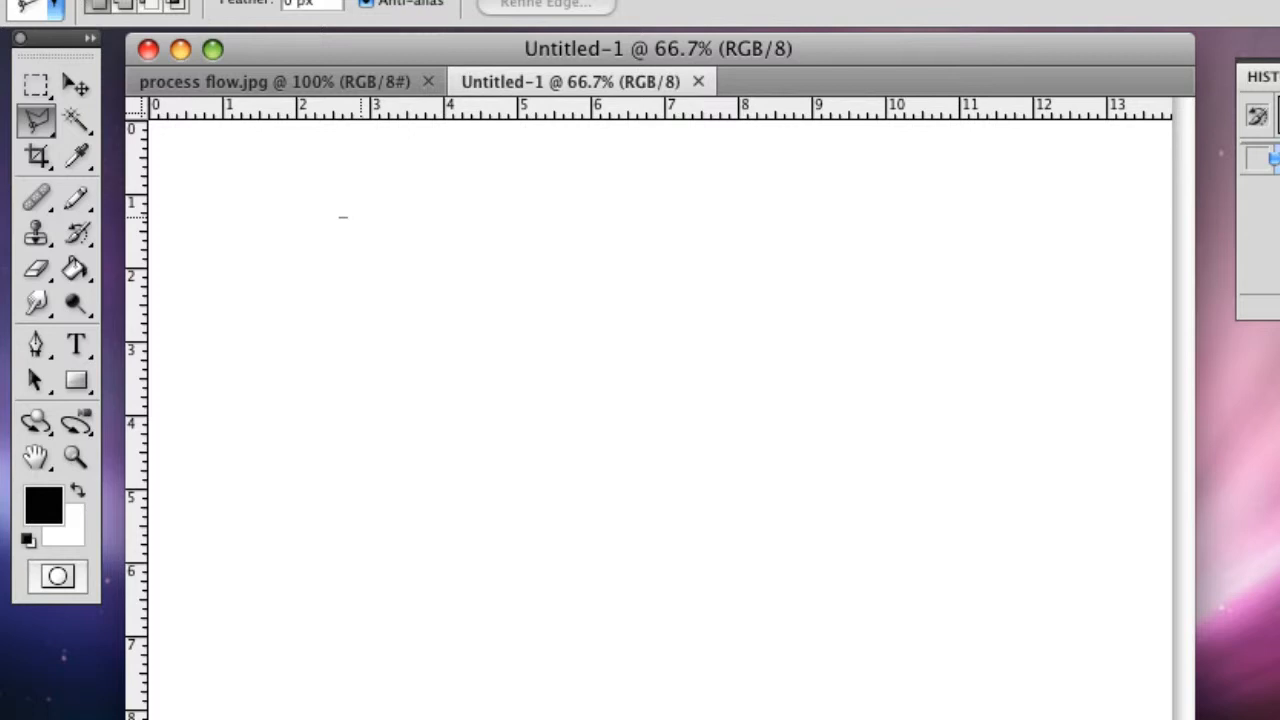
{"action": "left_click", "coordinate": [452, 216]}
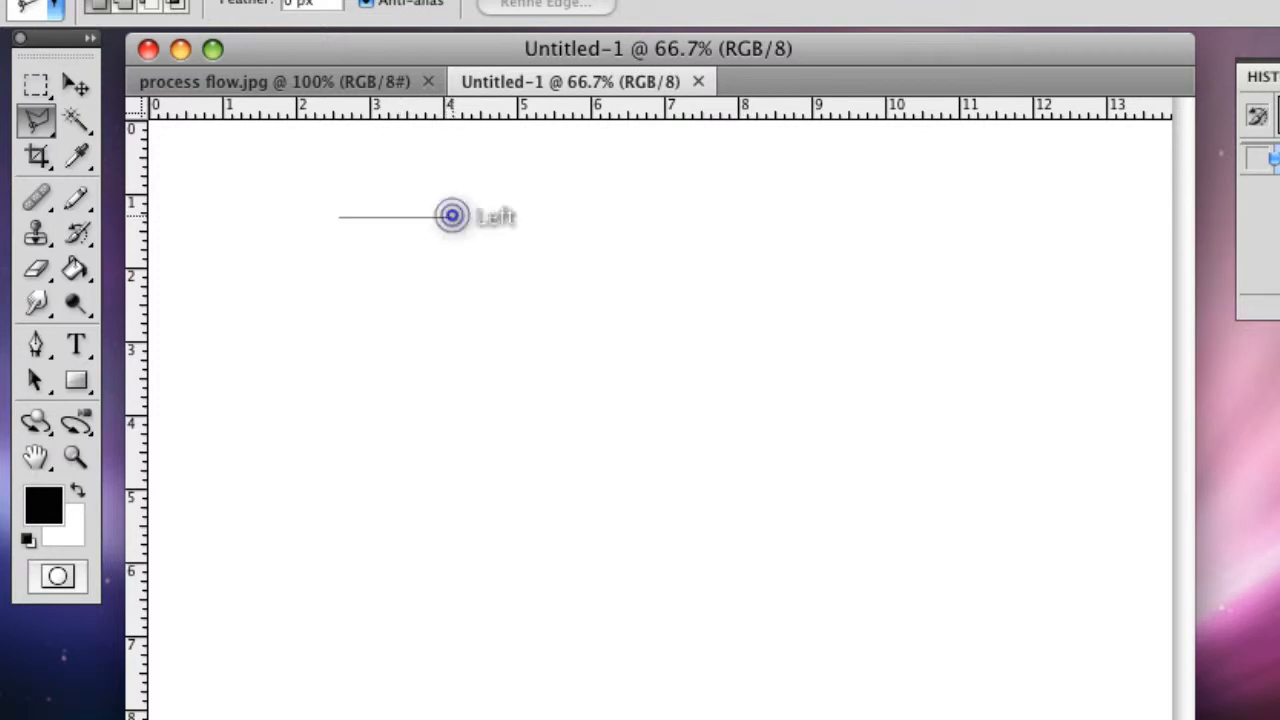
{"action": "left_click_drag", "start_coordinate": [452, 216], "coordinate": [500, 264]}
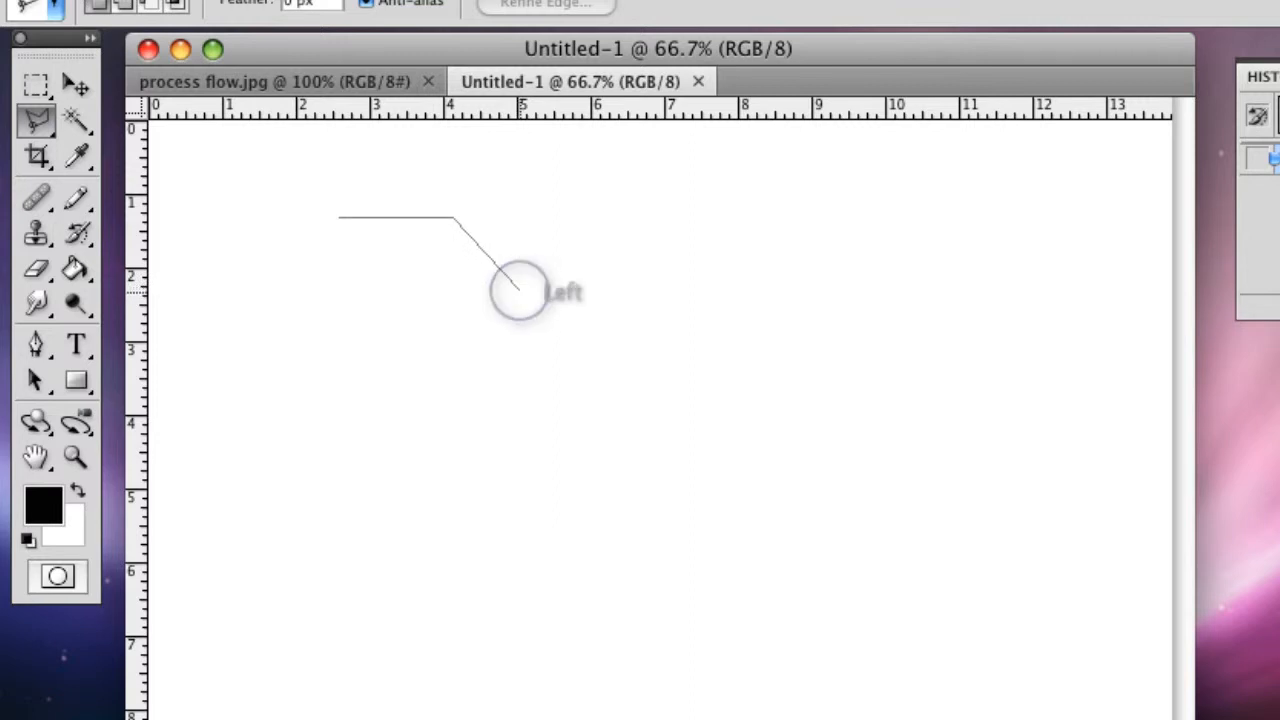
{"action": "left_click_drag", "start_coordinate": [520, 290], "coordinate": [452, 360]}
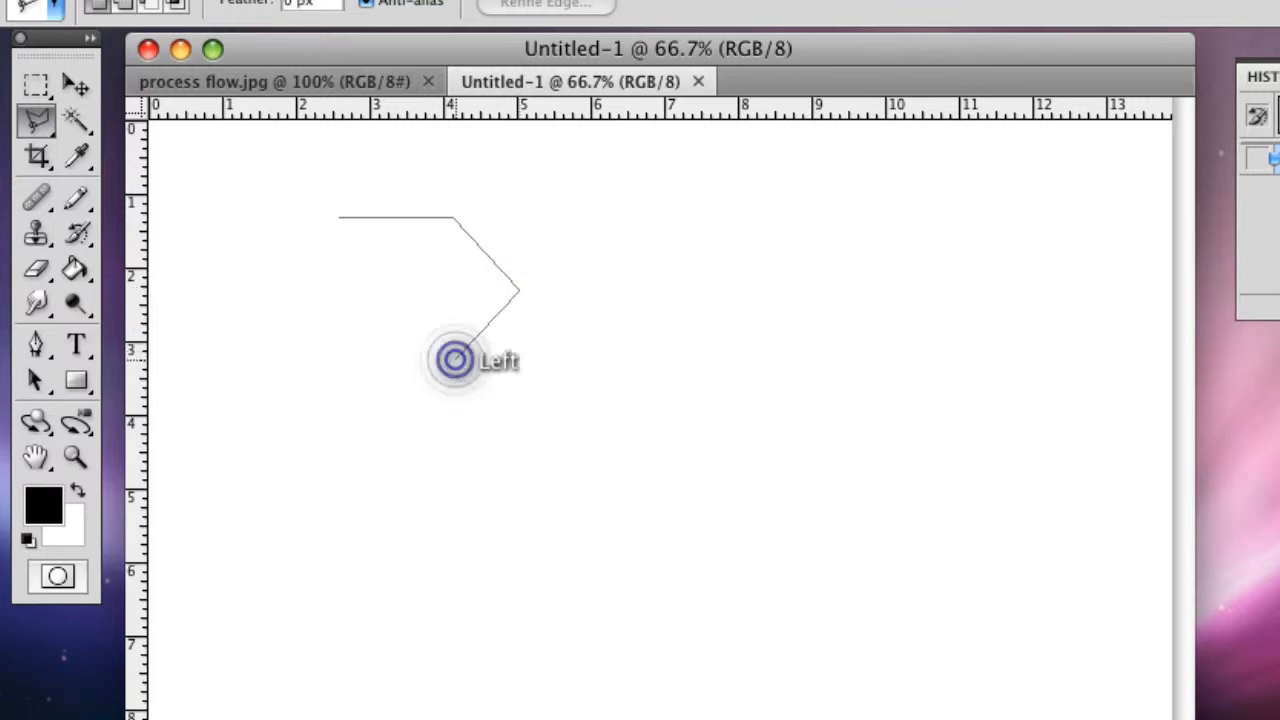
{"action": "left_click", "coordinate": [452, 360]}
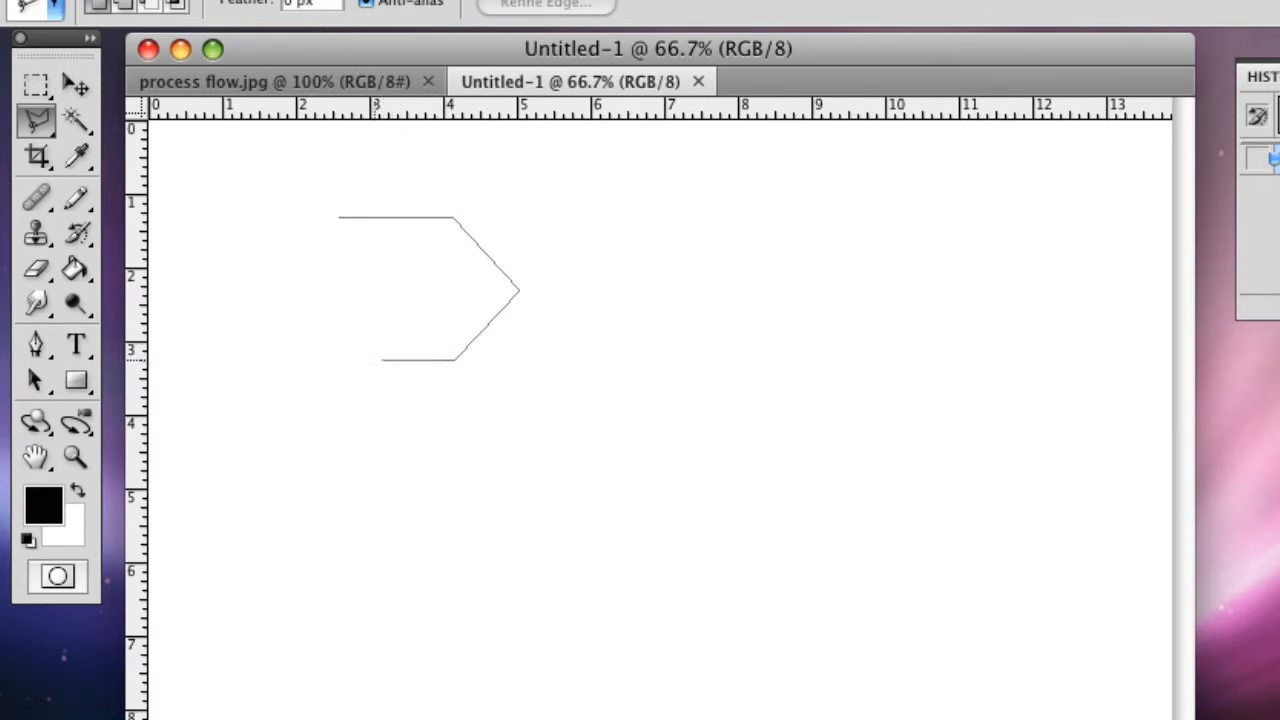
{"action": "left_click", "coordinate": [336, 360]}
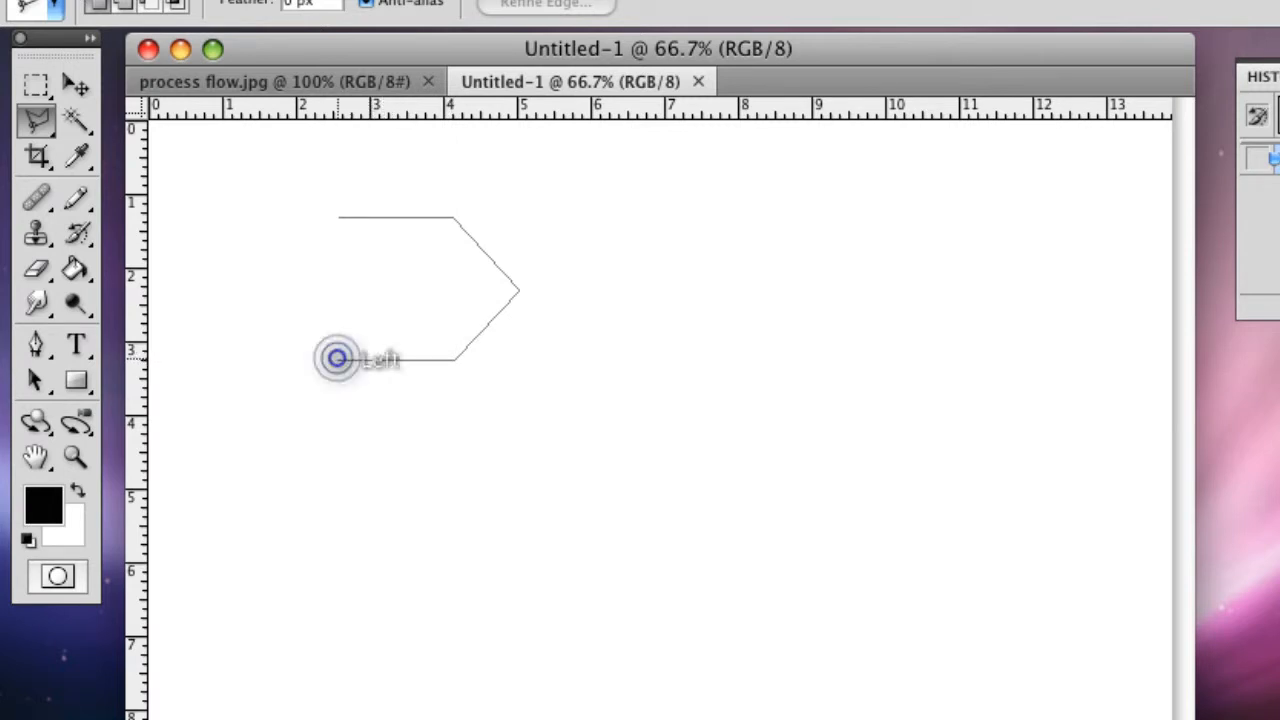
{"action": "left_click_drag", "start_coordinate": [336, 358], "coordinate": [336, 218]}
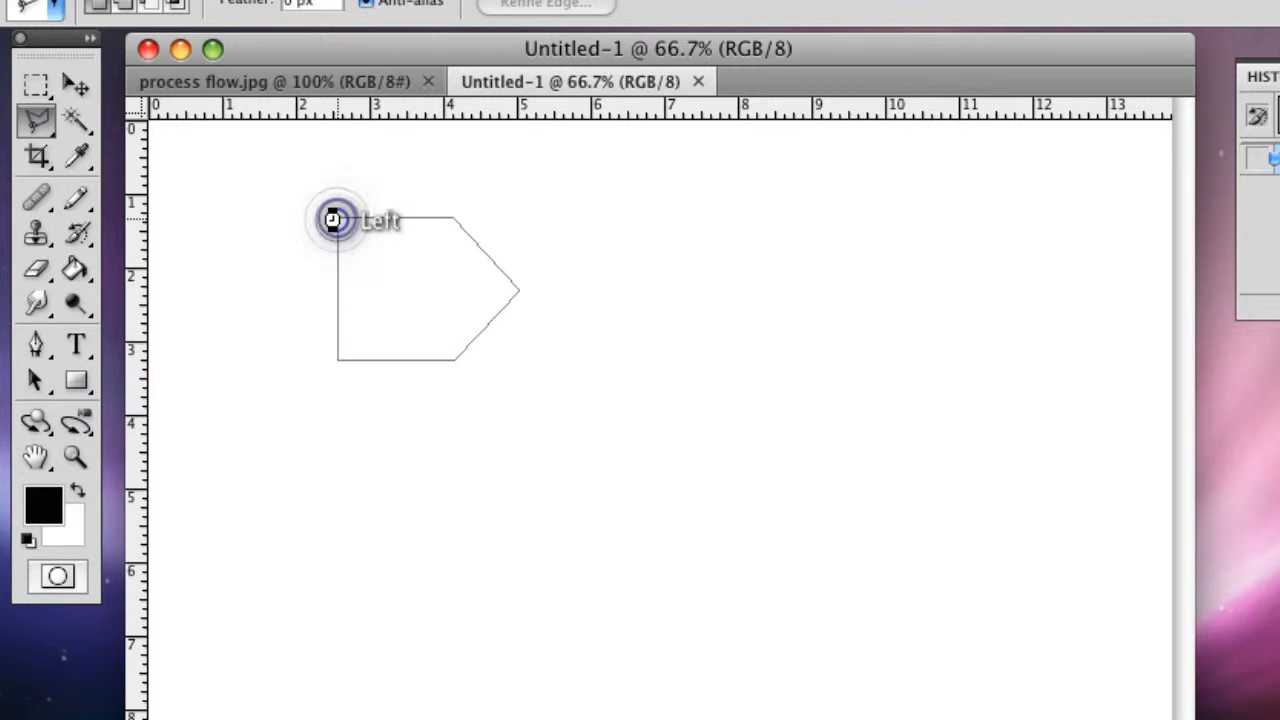
{"action": "left_click", "coordinate": [336, 218]}
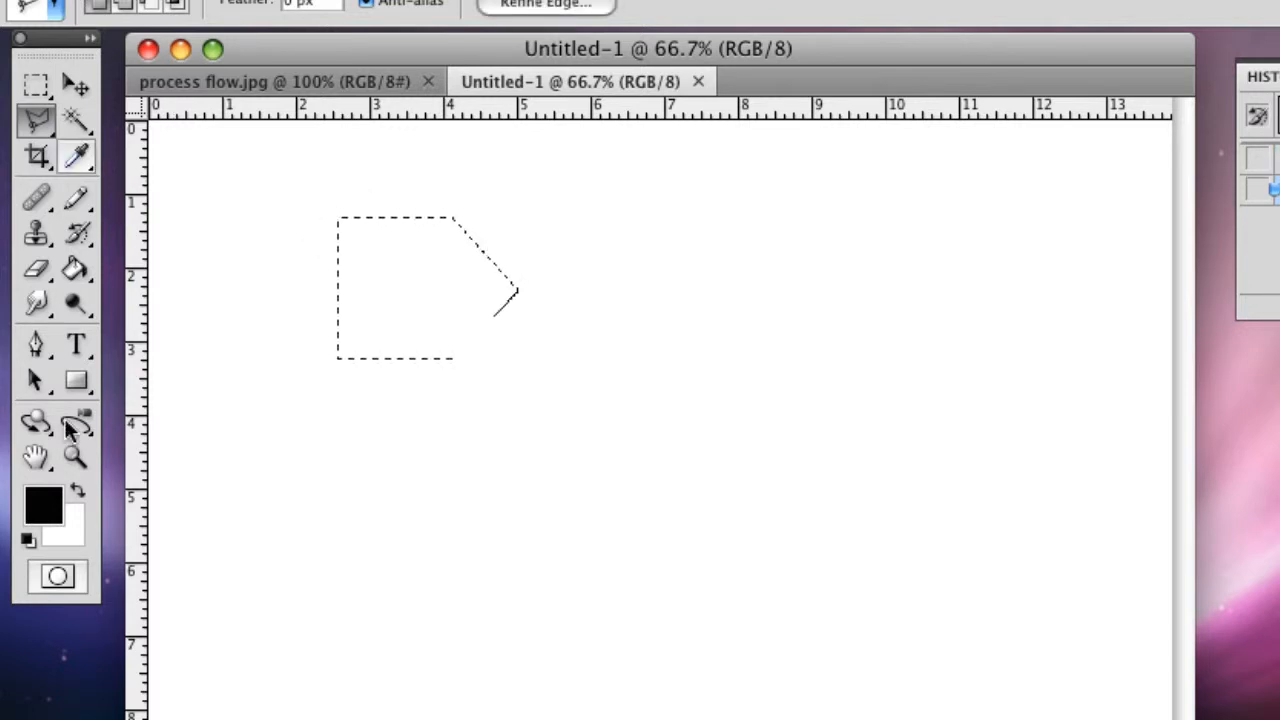
- Set the foreground colour to dark blue #030c38 and fill the arrow selection with it
{"action": "left_click", "coordinate": [44, 504]}
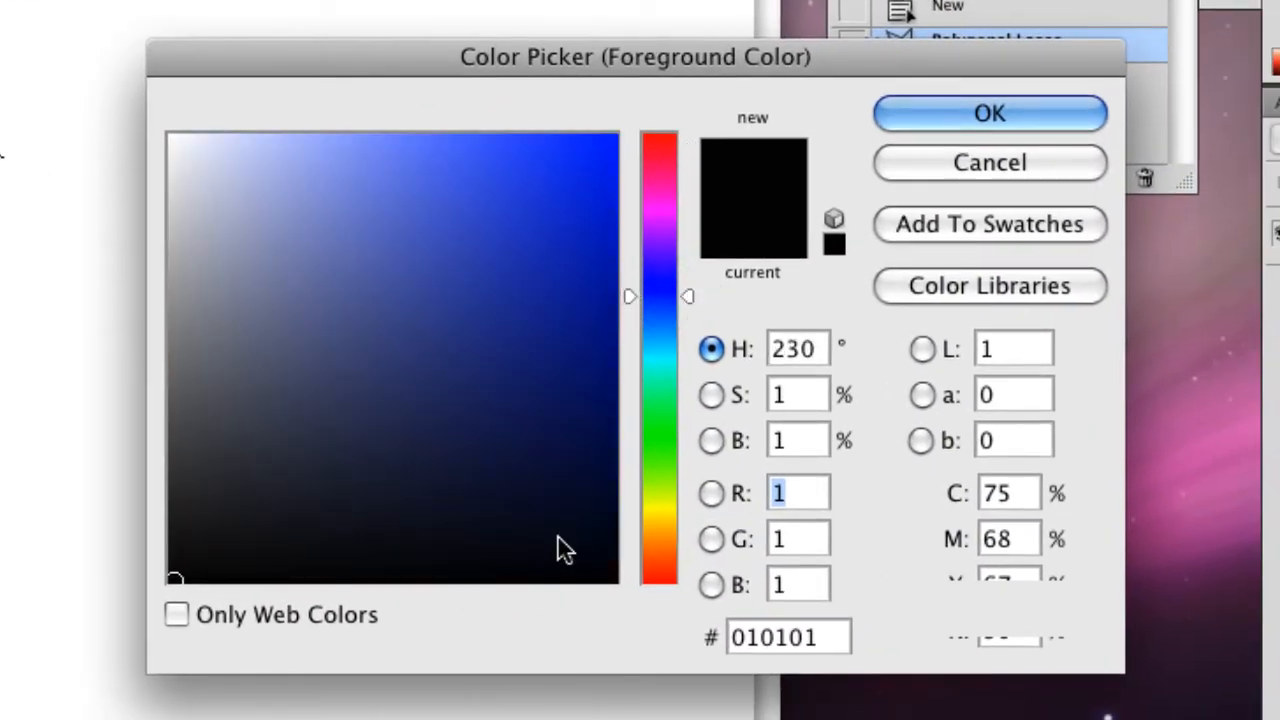
{"action": "left_click", "coordinate": [592, 486]}
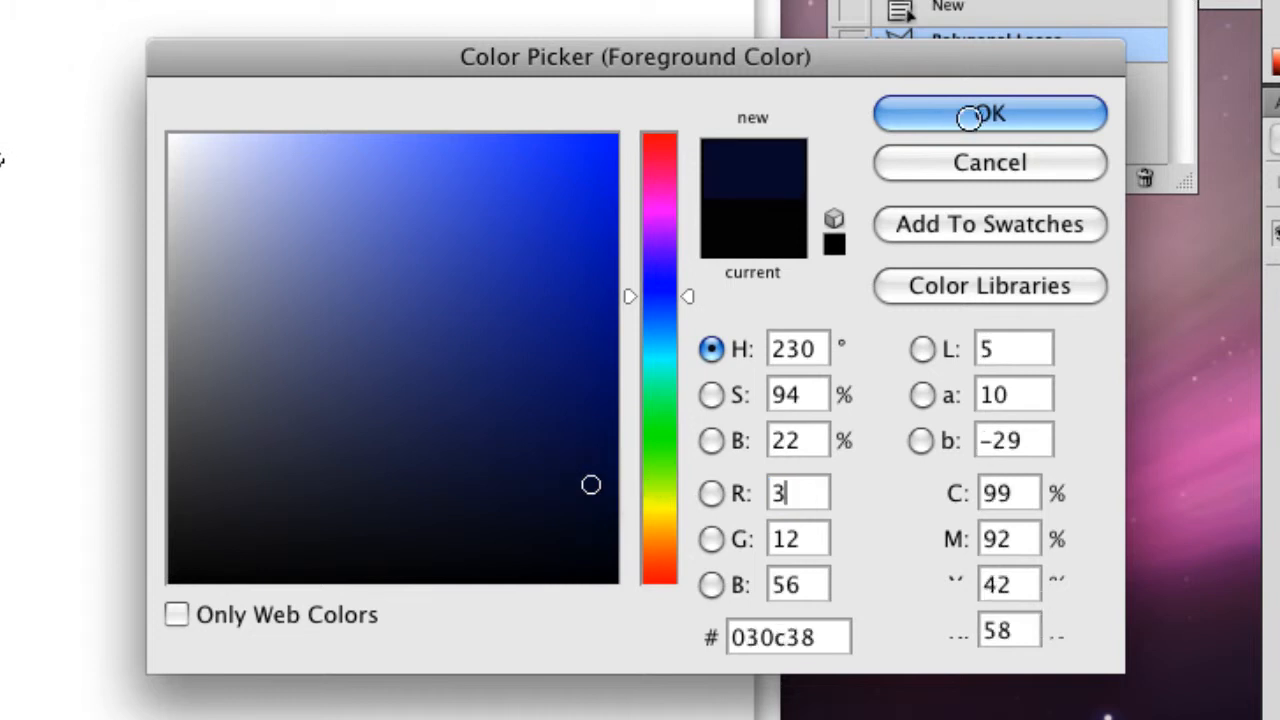
{"action": "left_click", "coordinate": [988, 114]}
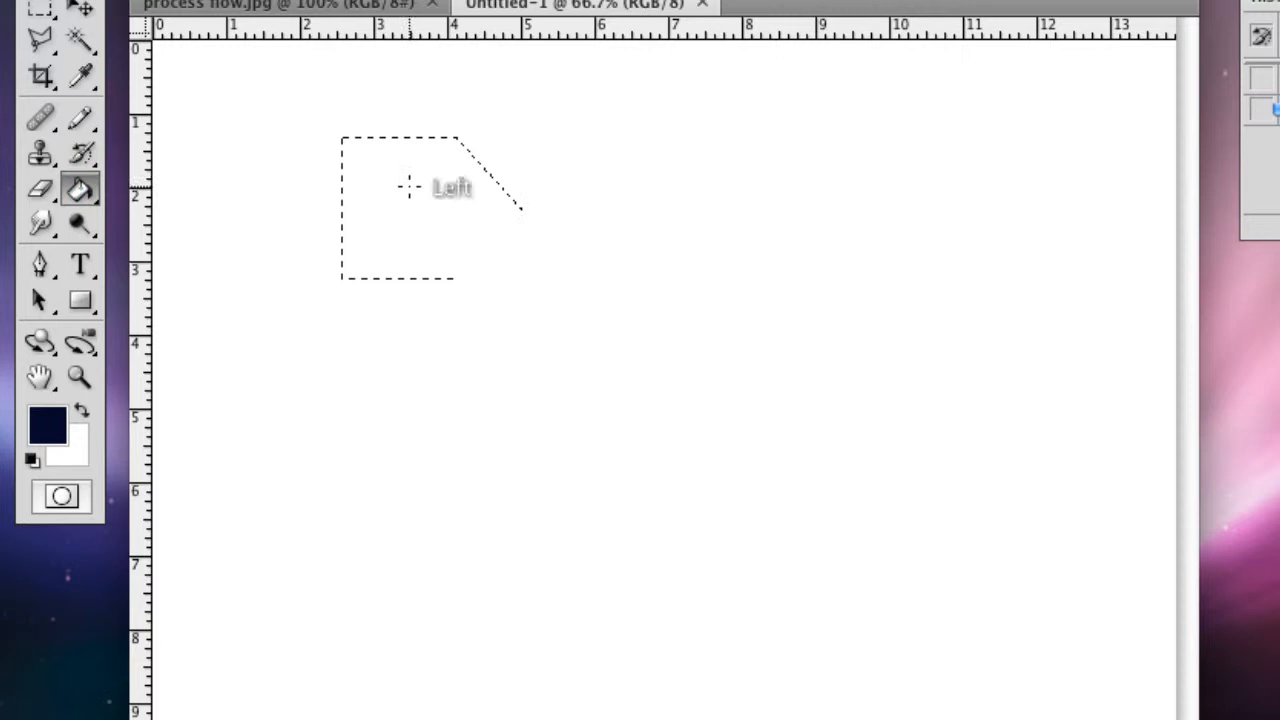
{"action": "left_click", "coordinate": [410, 200]}
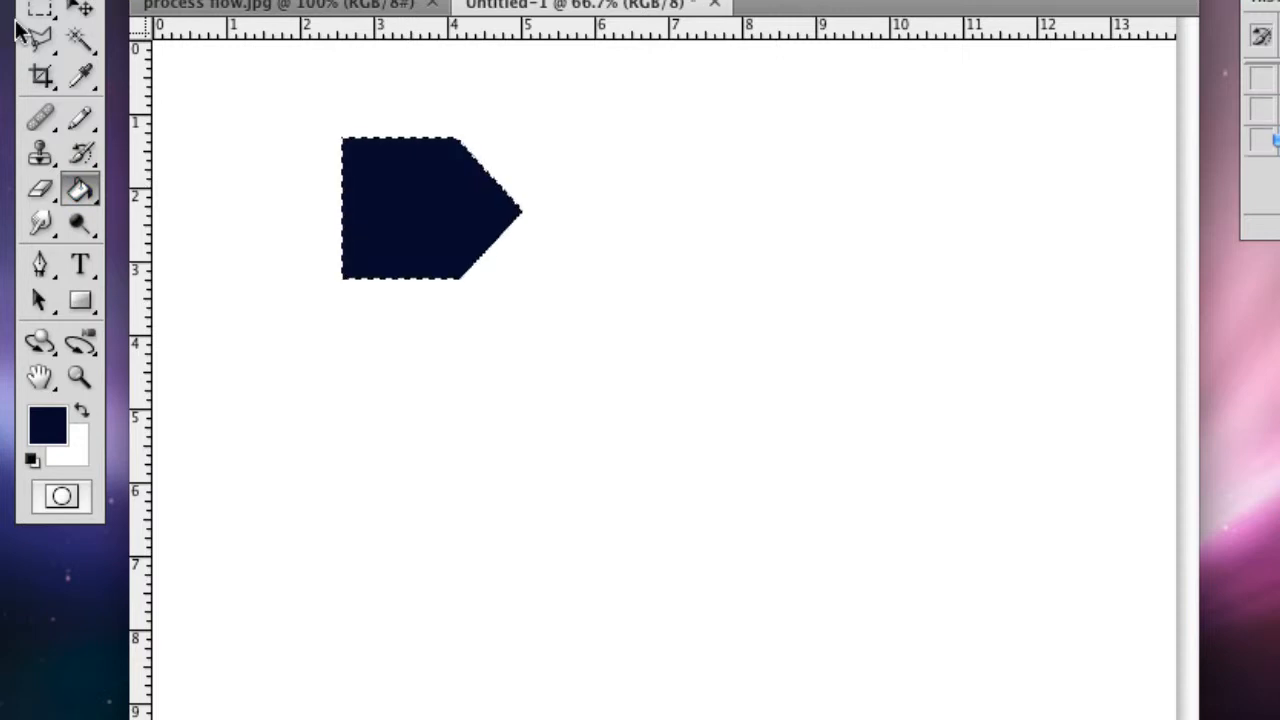